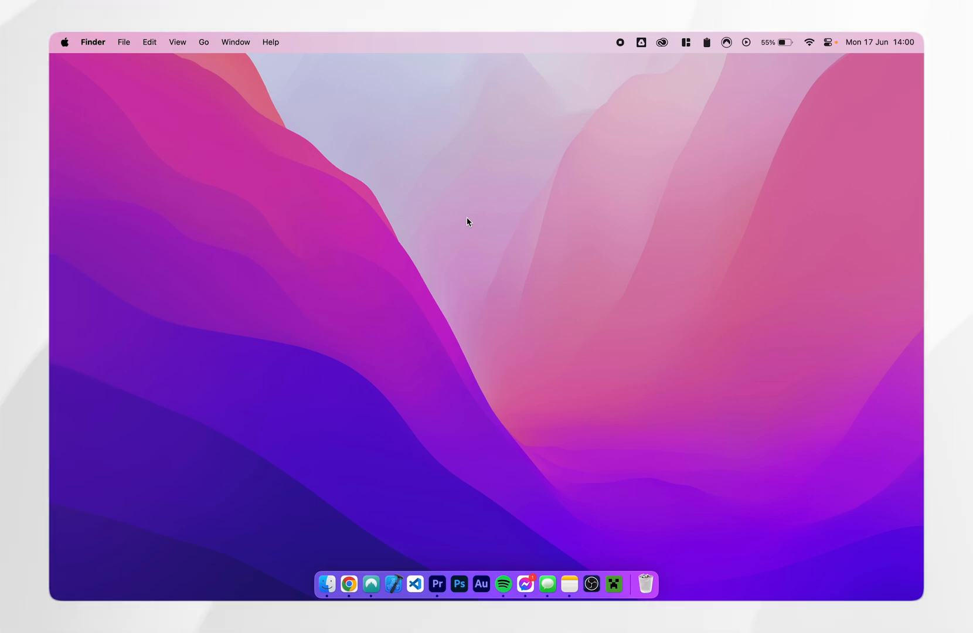
{"action": "mouse_move", "coordinate": [462, 222]}
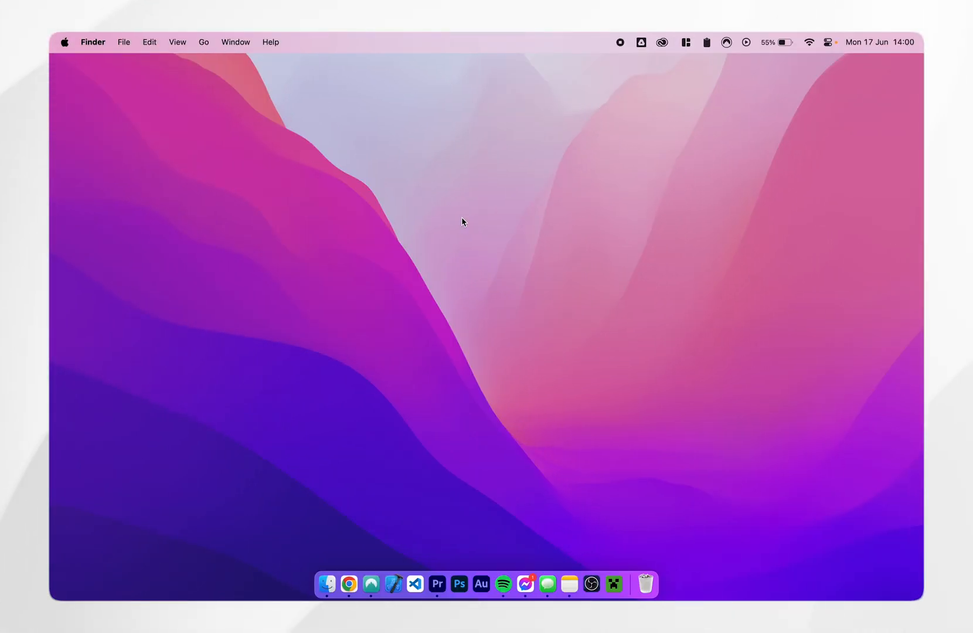
- Launch System Settings from the Apple menu and show the General pane
{"action": "left_click", "coordinate": [64, 41]}
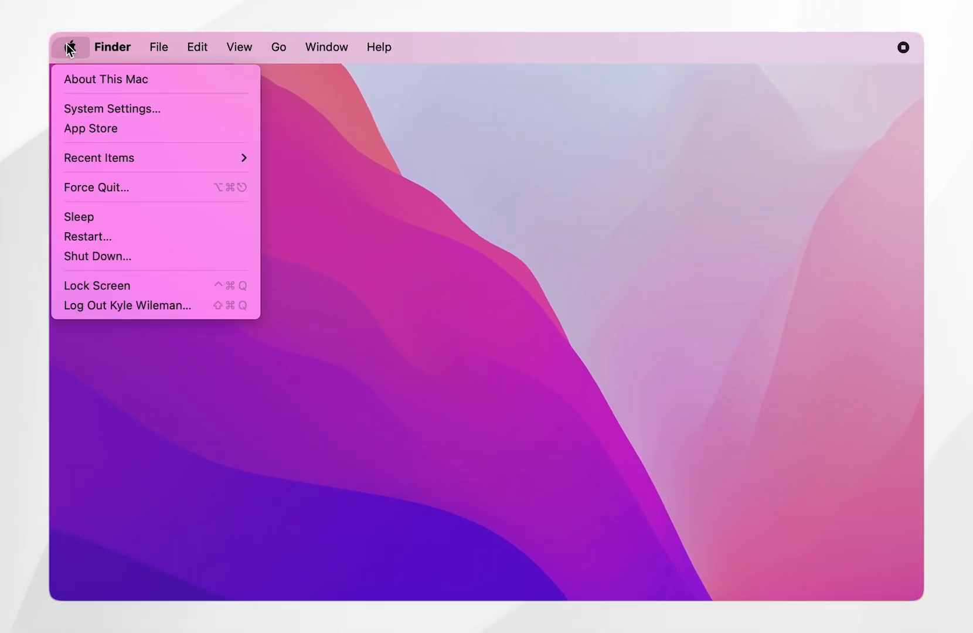
{"action": "mouse_move", "coordinate": [111, 108]}
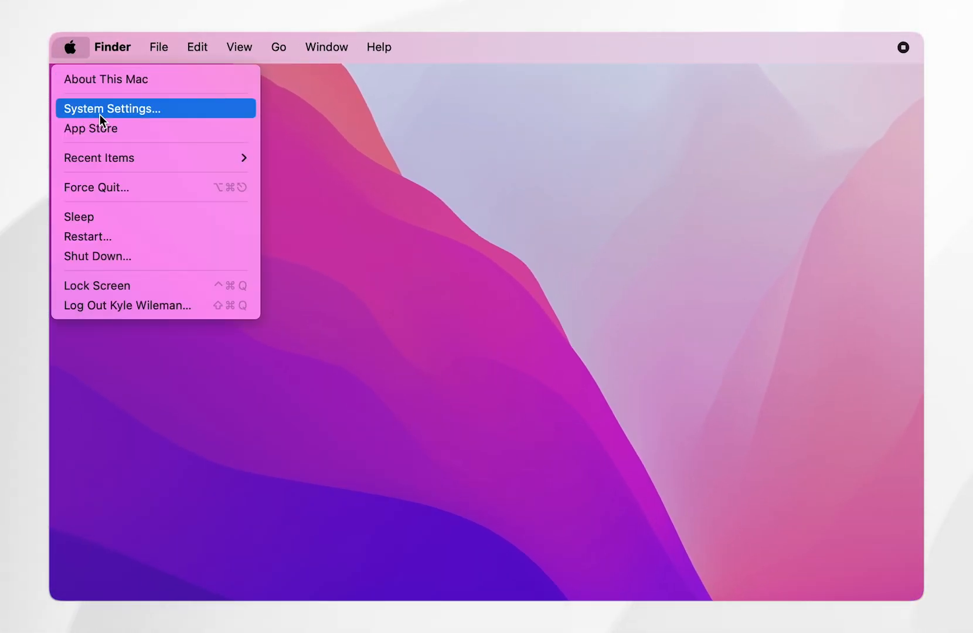
{"action": "left_click", "coordinate": [111, 108]}
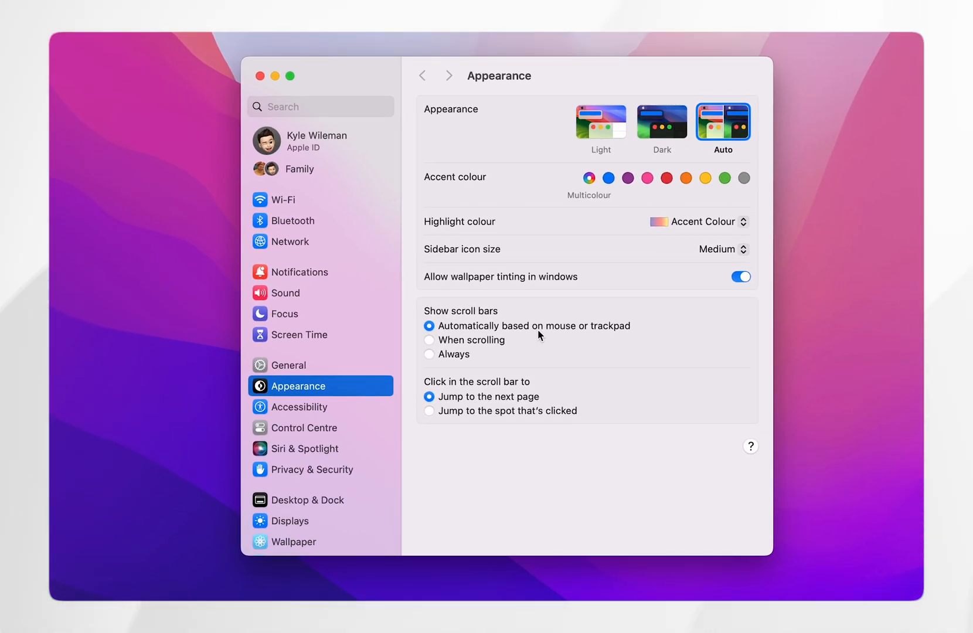
{"action": "mouse_move", "coordinate": [300, 370]}
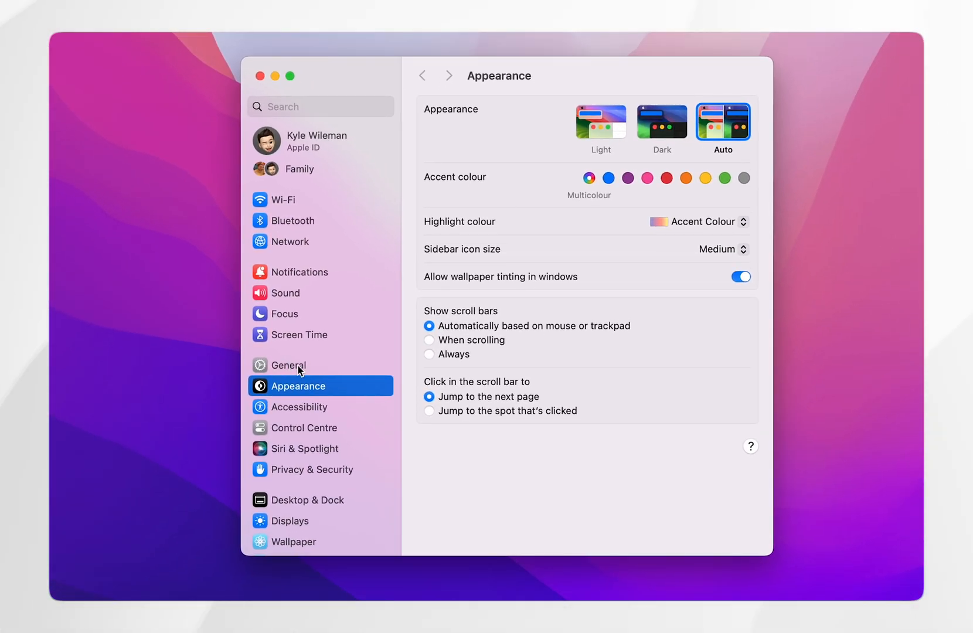
{"action": "left_click", "coordinate": [292, 364]}
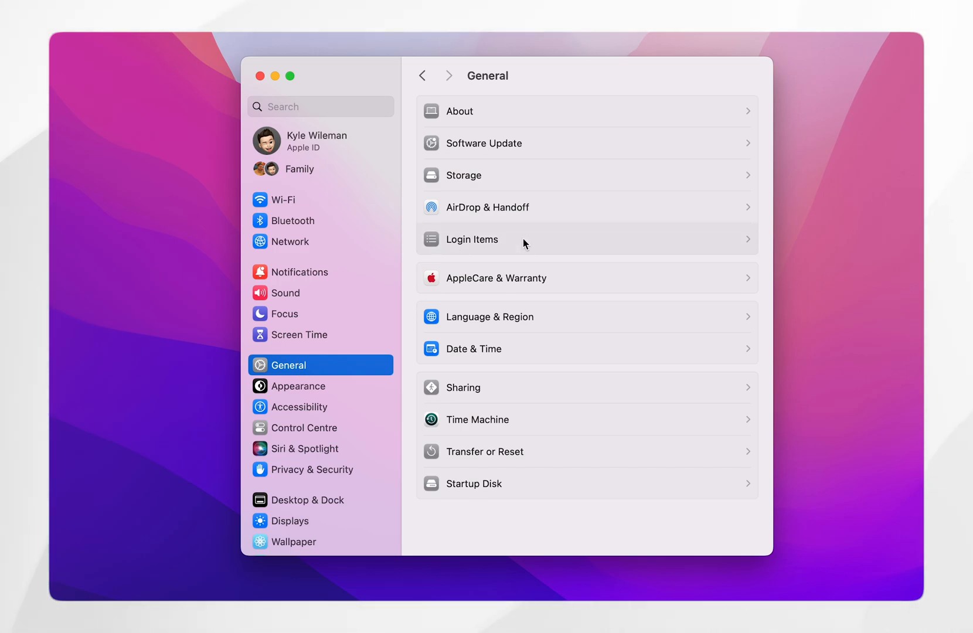
- In Login Items, remove Magnet from the Open at Login list
{"action": "left_click", "coordinate": [471, 239]}
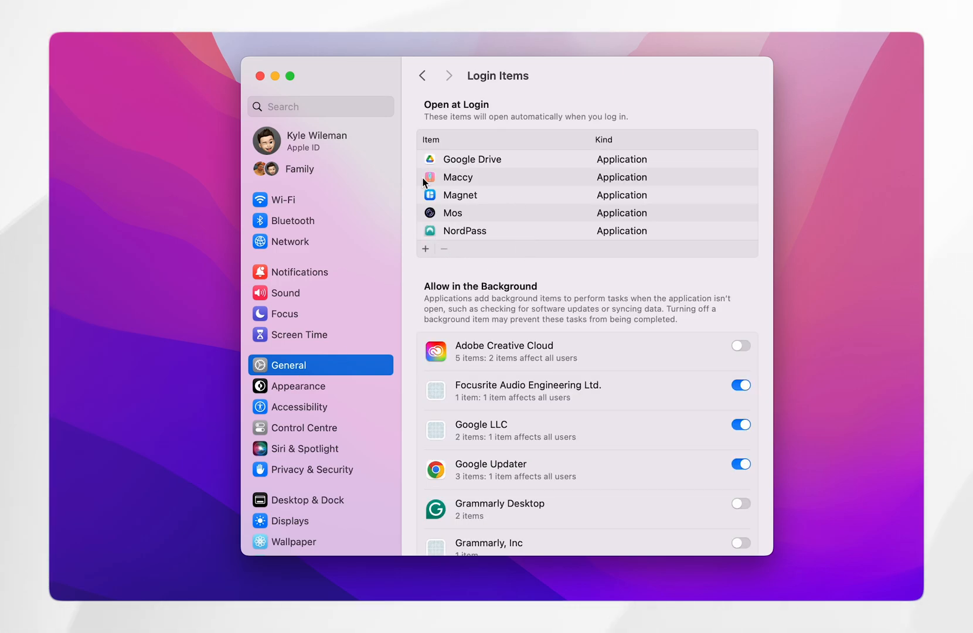
{"action": "mouse_move", "coordinate": [517, 200]}
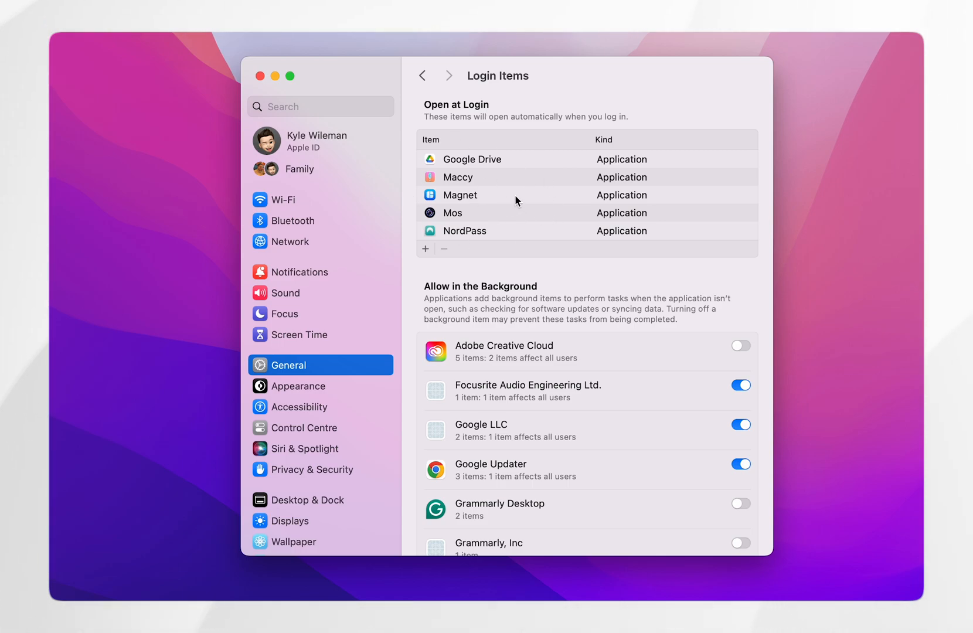
{"action": "left_click", "coordinate": [459, 195]}
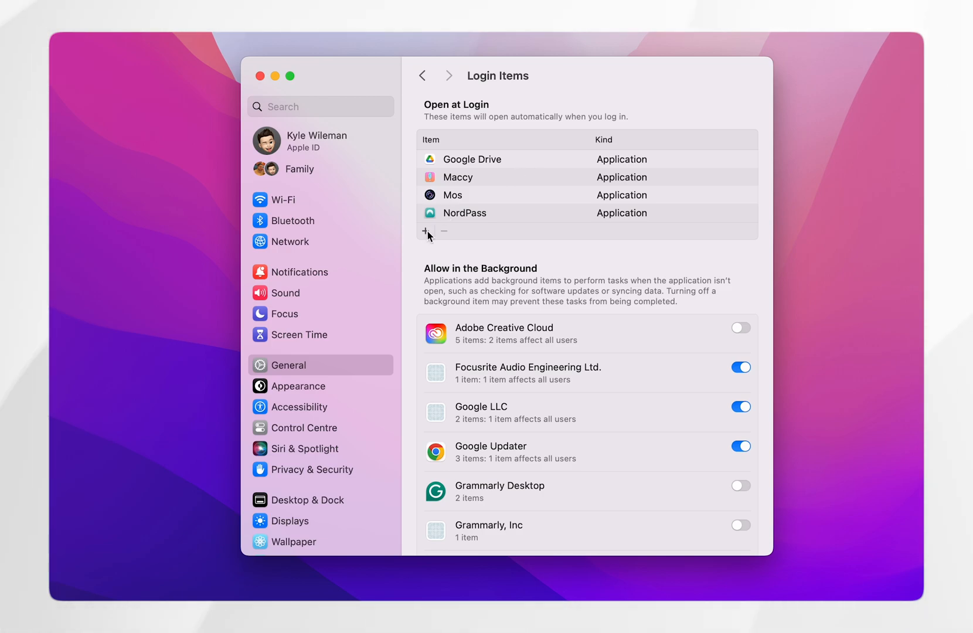
- Add Magnet from the Applications folder back to the Open at Login list
{"action": "left_click", "coordinate": [427, 231]}
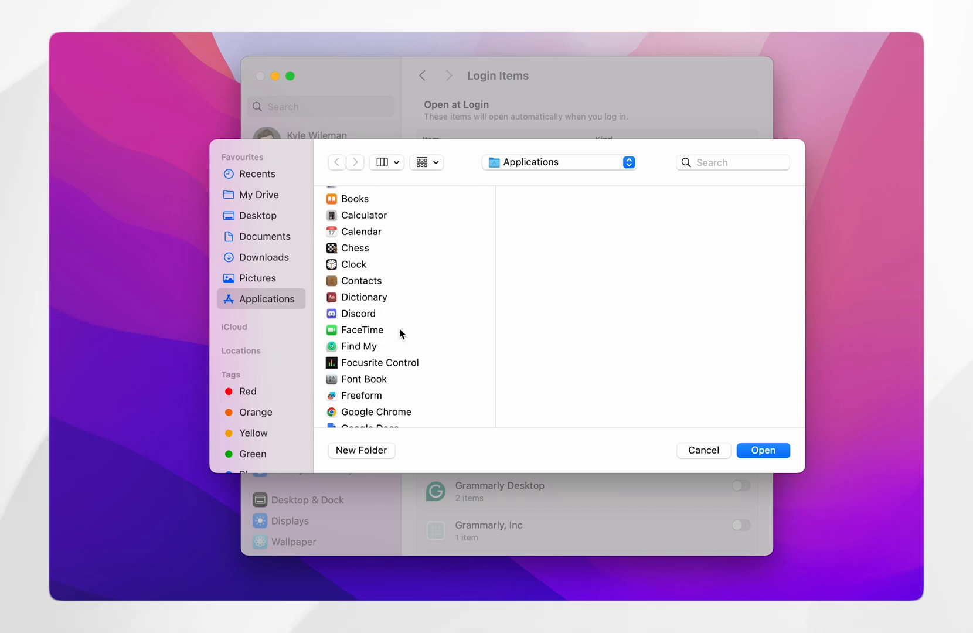
{"action": "left_click", "coordinate": [362, 340]}
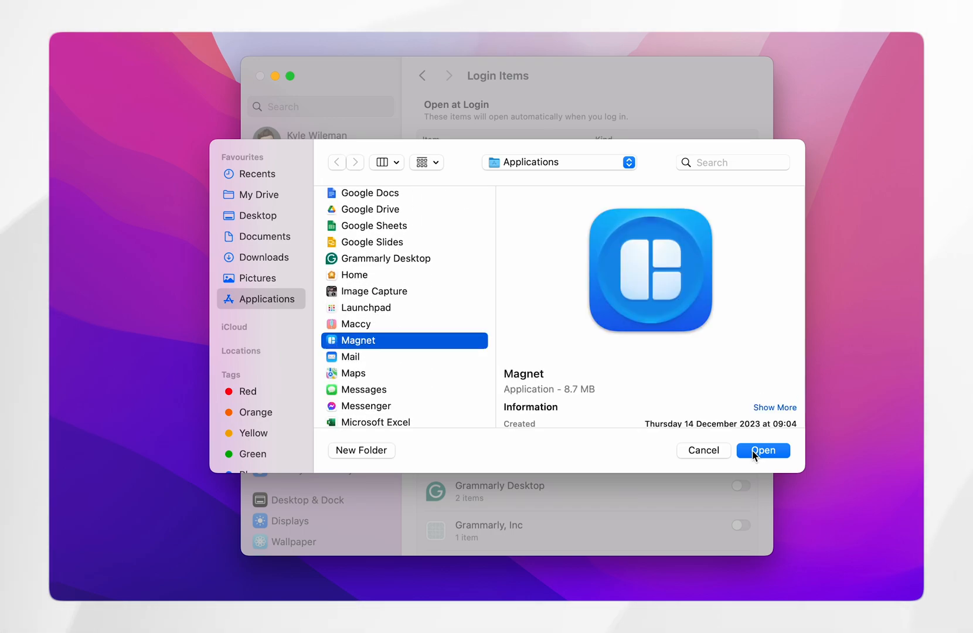
{"action": "left_click", "coordinate": [764, 450]}
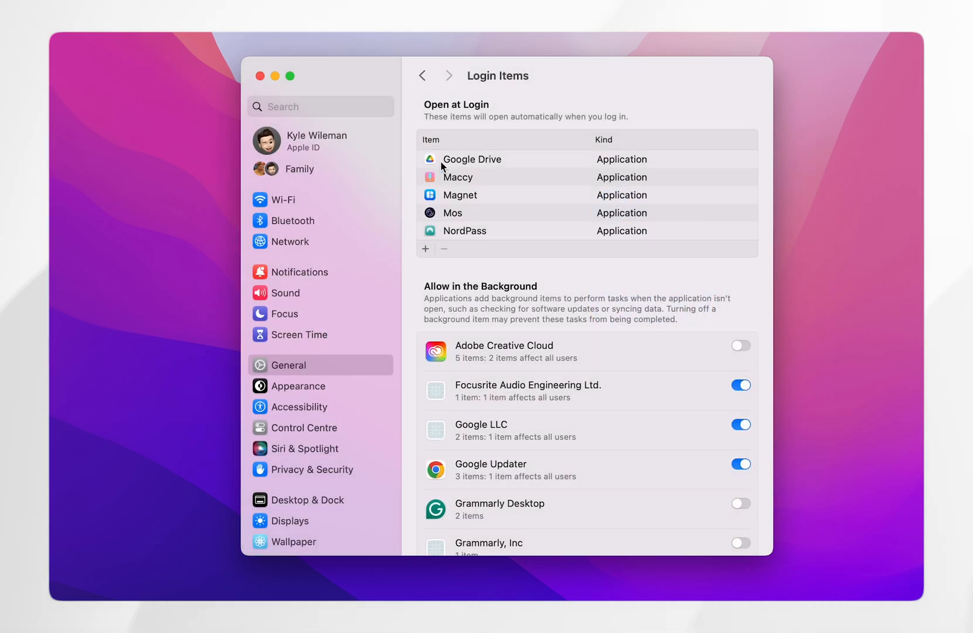
{"action": "mouse_move", "coordinate": [531, 197]}
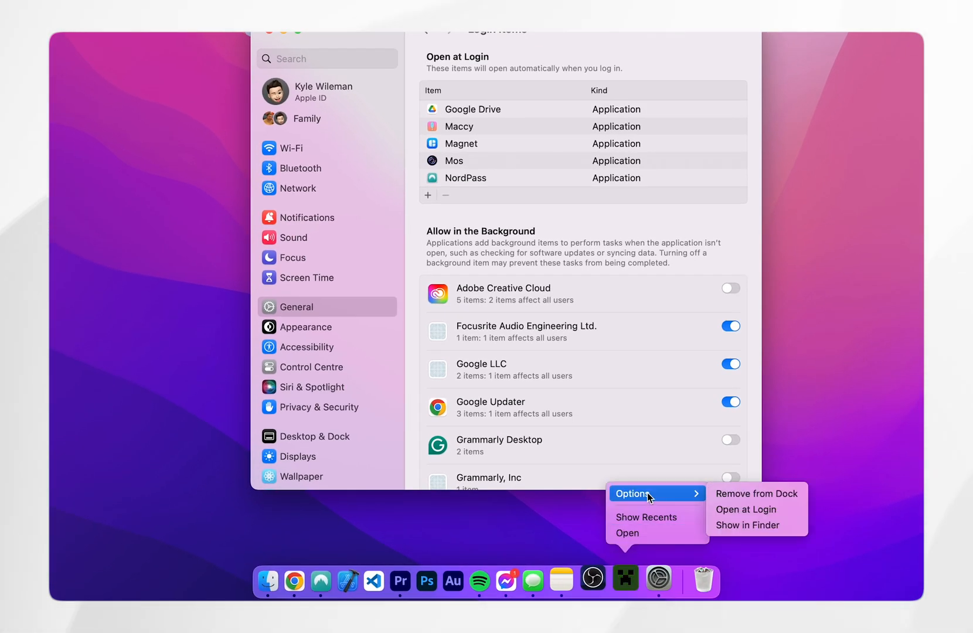
{"action": "mouse_move", "coordinate": [746, 509]}
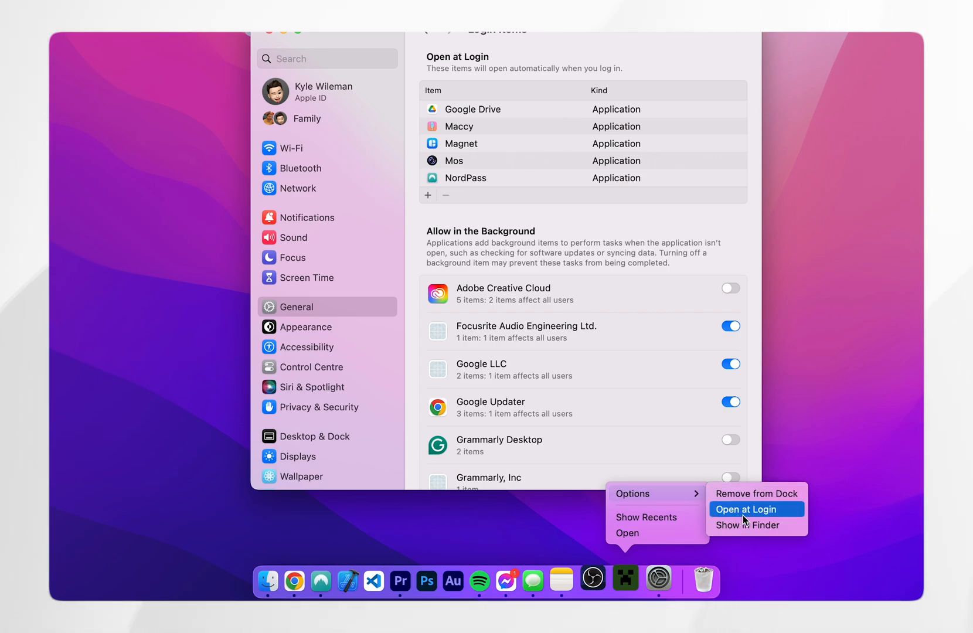
- Set Minecraft to open at login via its Dock Options menu
{"action": "left_click", "coordinate": [747, 509]}
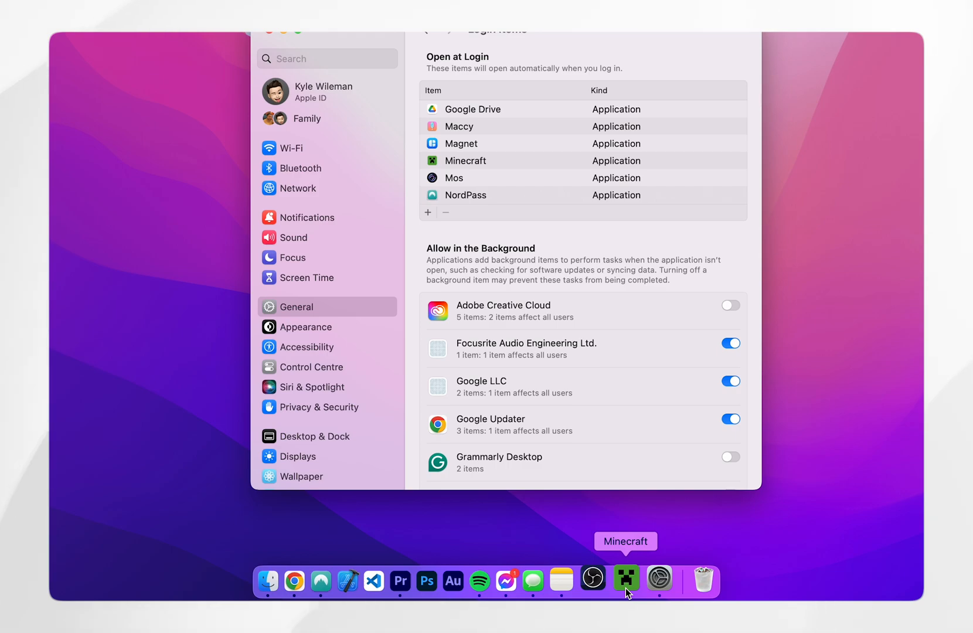
{"action": "mouse_move", "coordinate": [751, 521]}
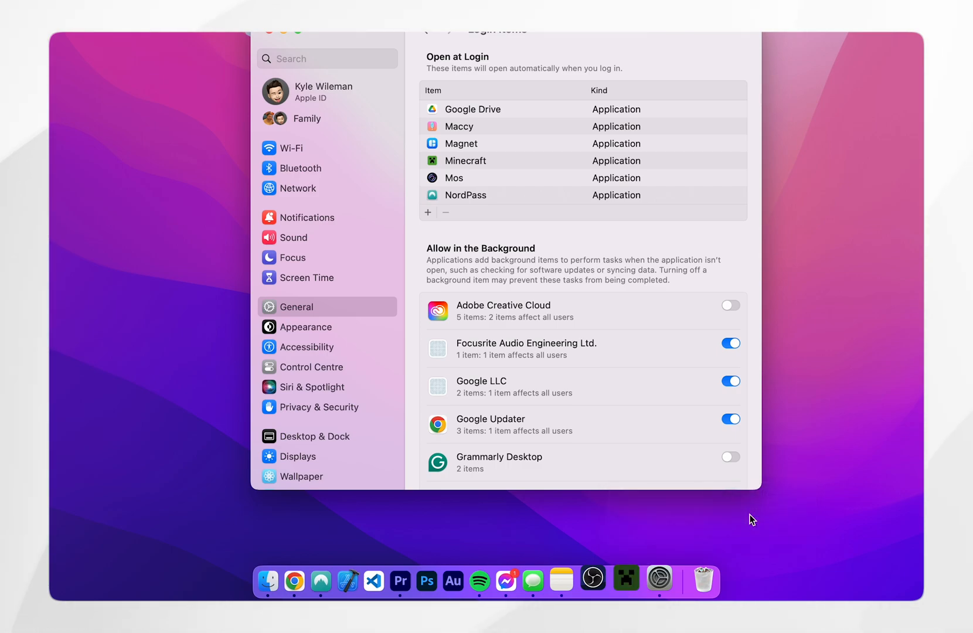
{"action": "scroll", "scroll_direction": "down", "scroll_amount": 3}
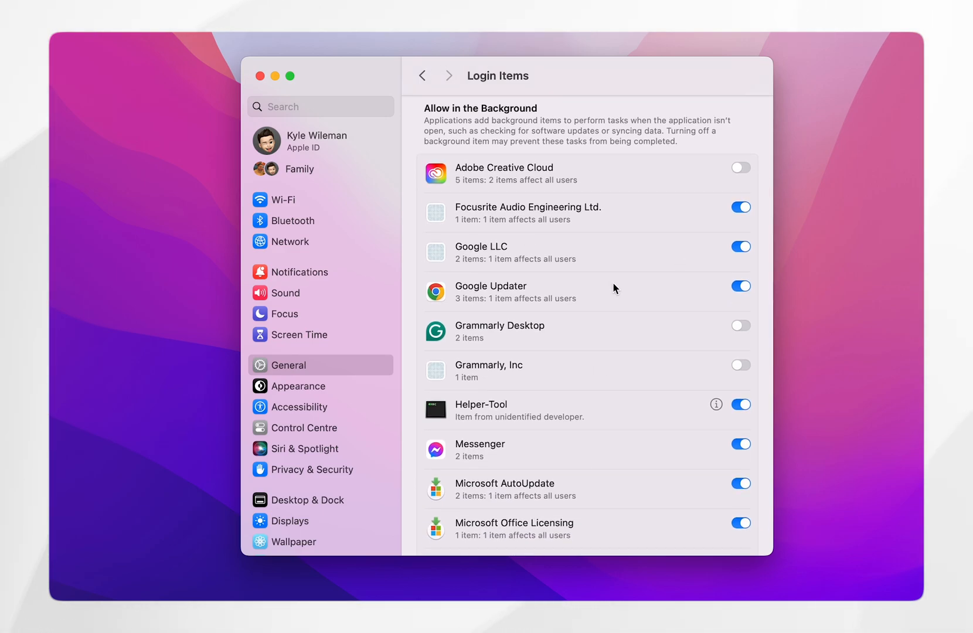
{"action": "scroll", "scroll_direction": "down", "scroll_amount": 3}
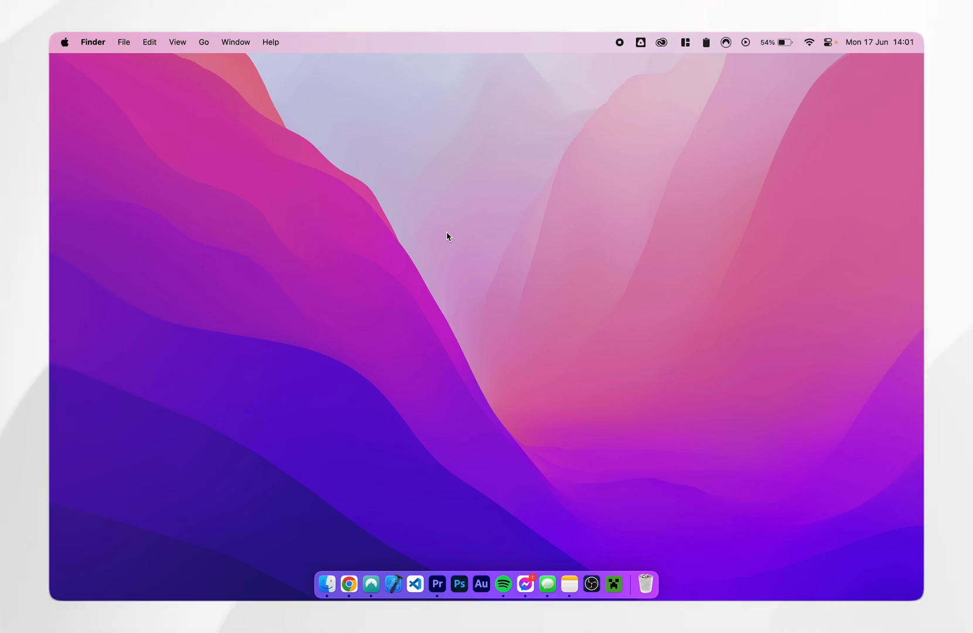
{"action": "mouse_move", "coordinate": [460, 249]}
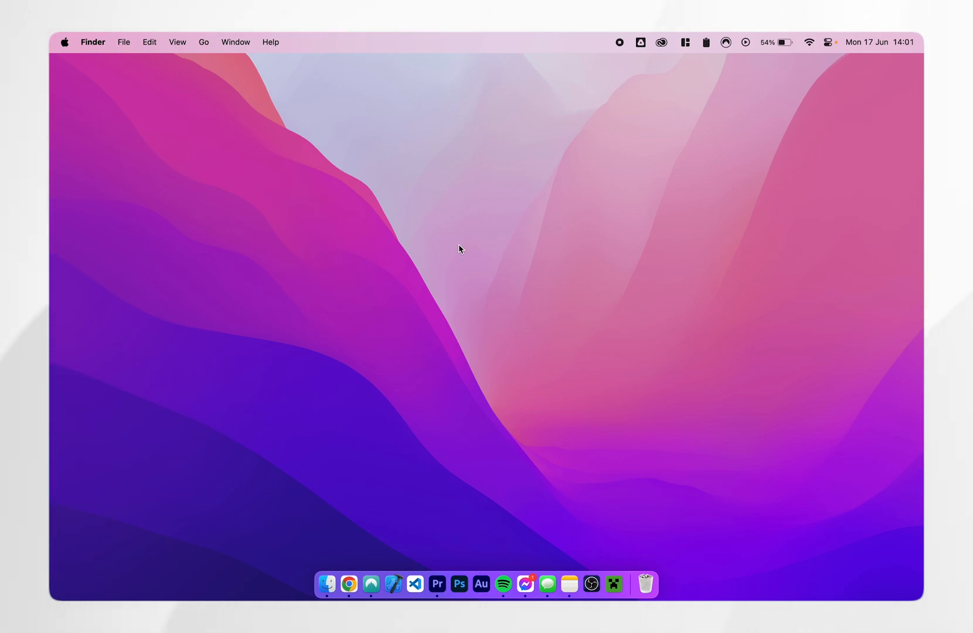